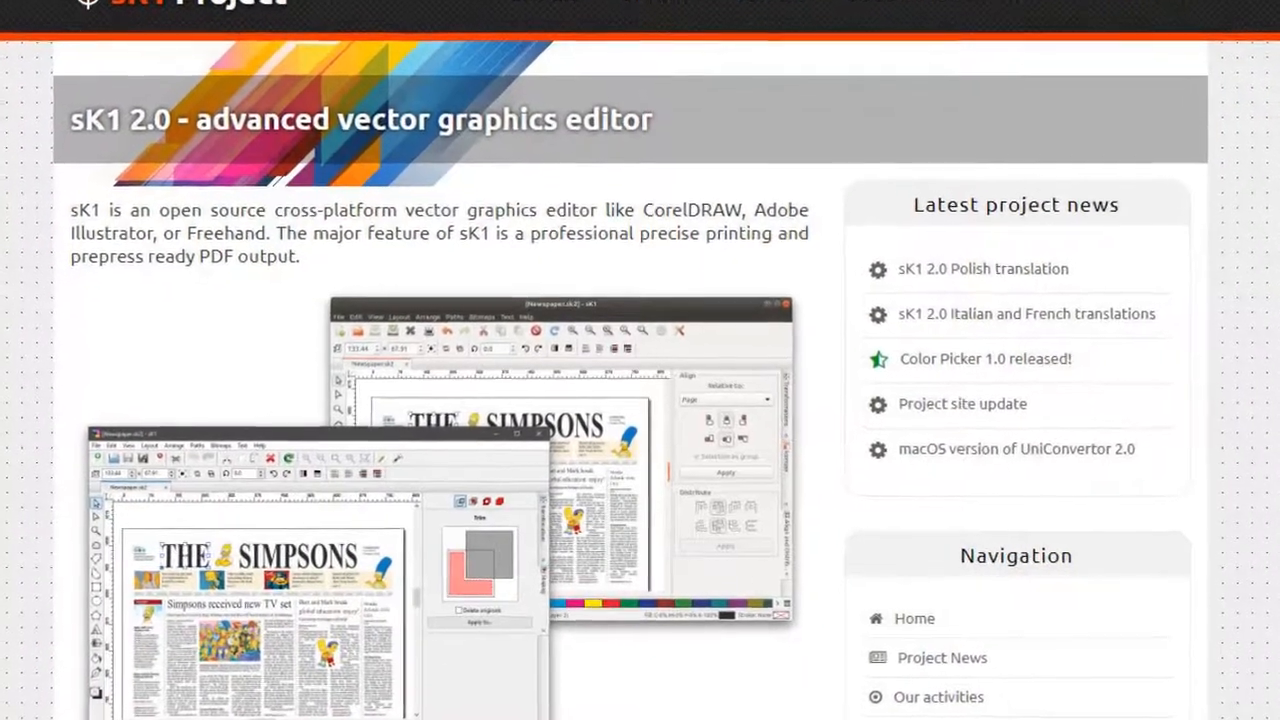
# Create a new blank A4 document, Untitled 1, from the sK1 start screen
pyautogui.scroll(-3)
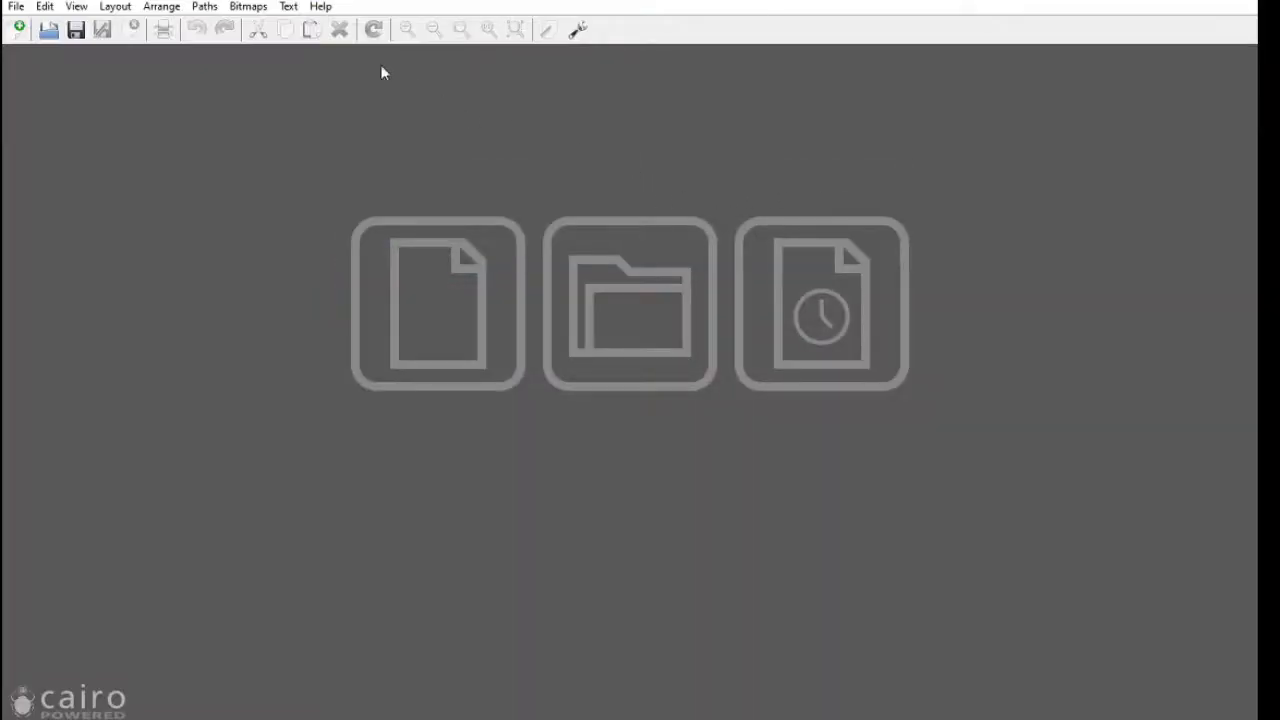
pyautogui.moveTo(475, 330)
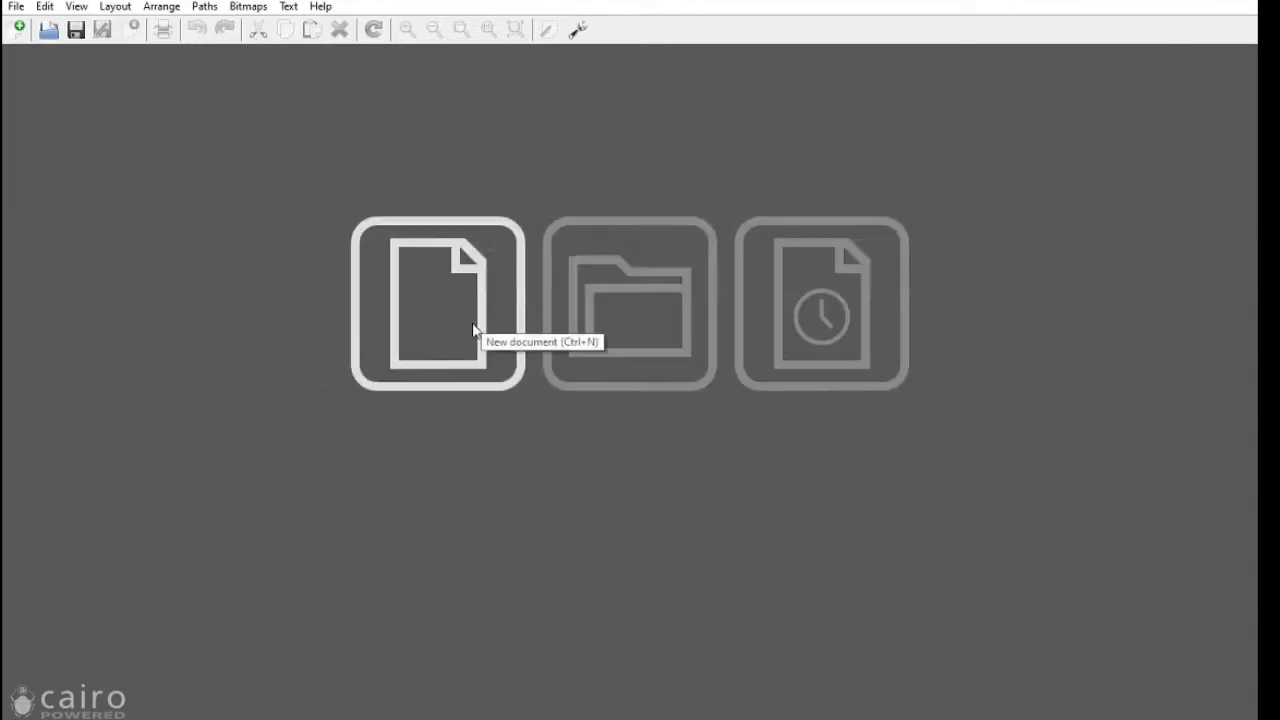
pyautogui.click(437, 302)
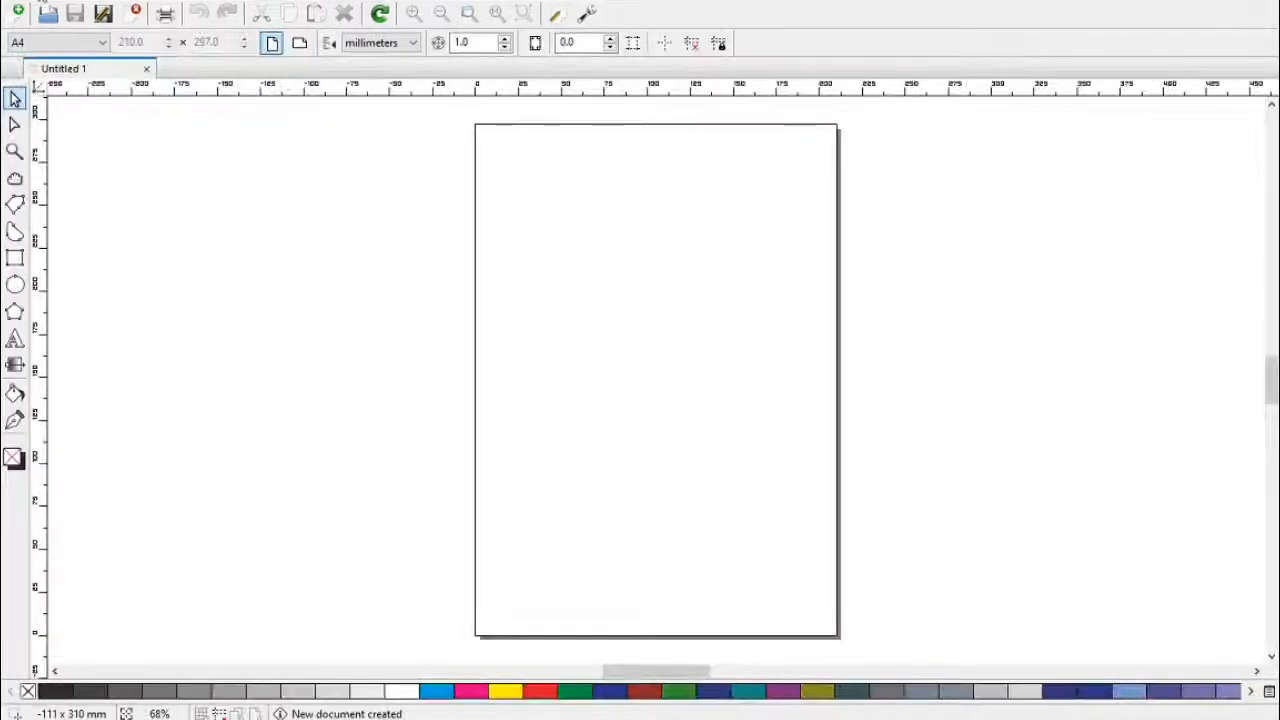
pyautogui.click(60, 5)
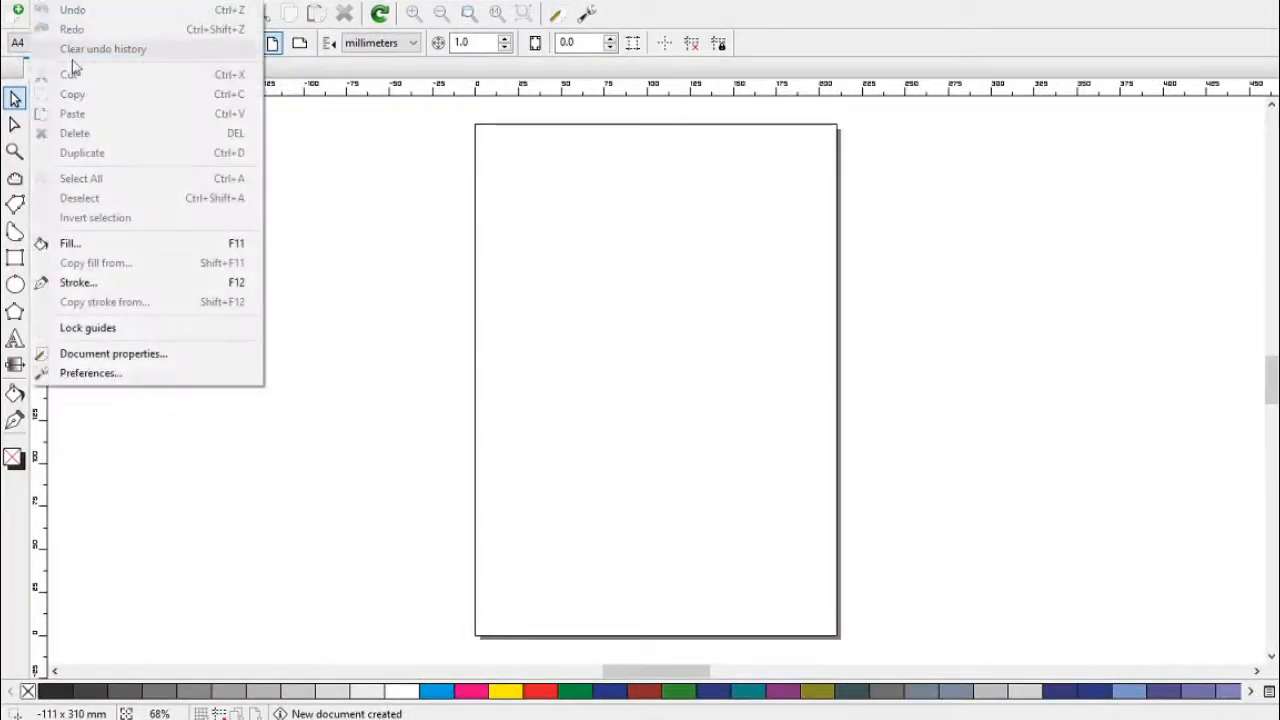
pyautogui.moveTo(113, 353)
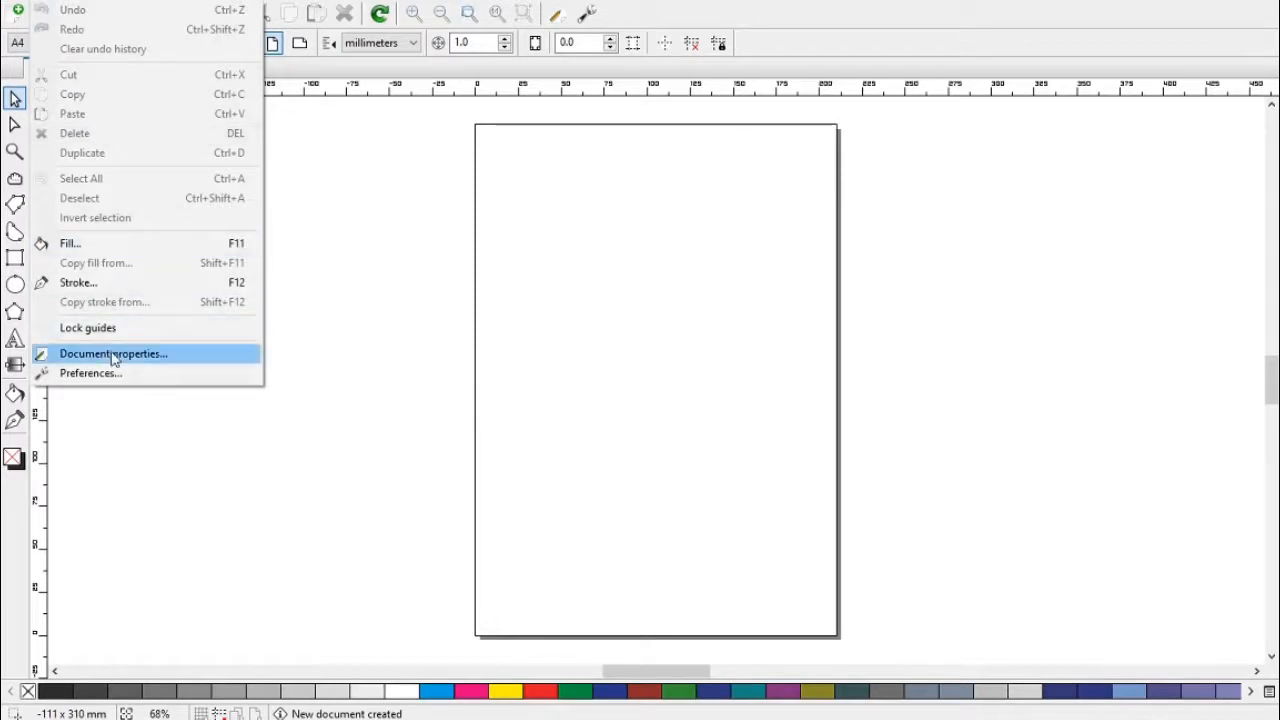
pyautogui.click(91, 373)
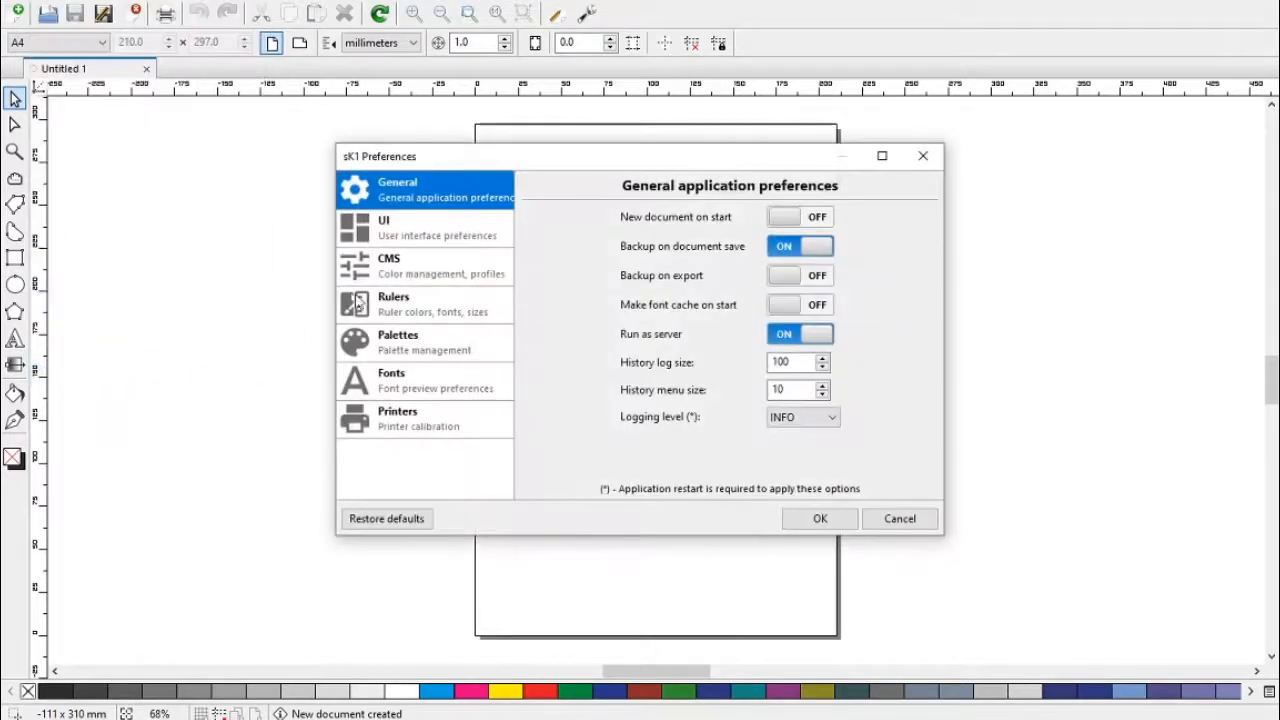
pyautogui.moveTo(366, 273)
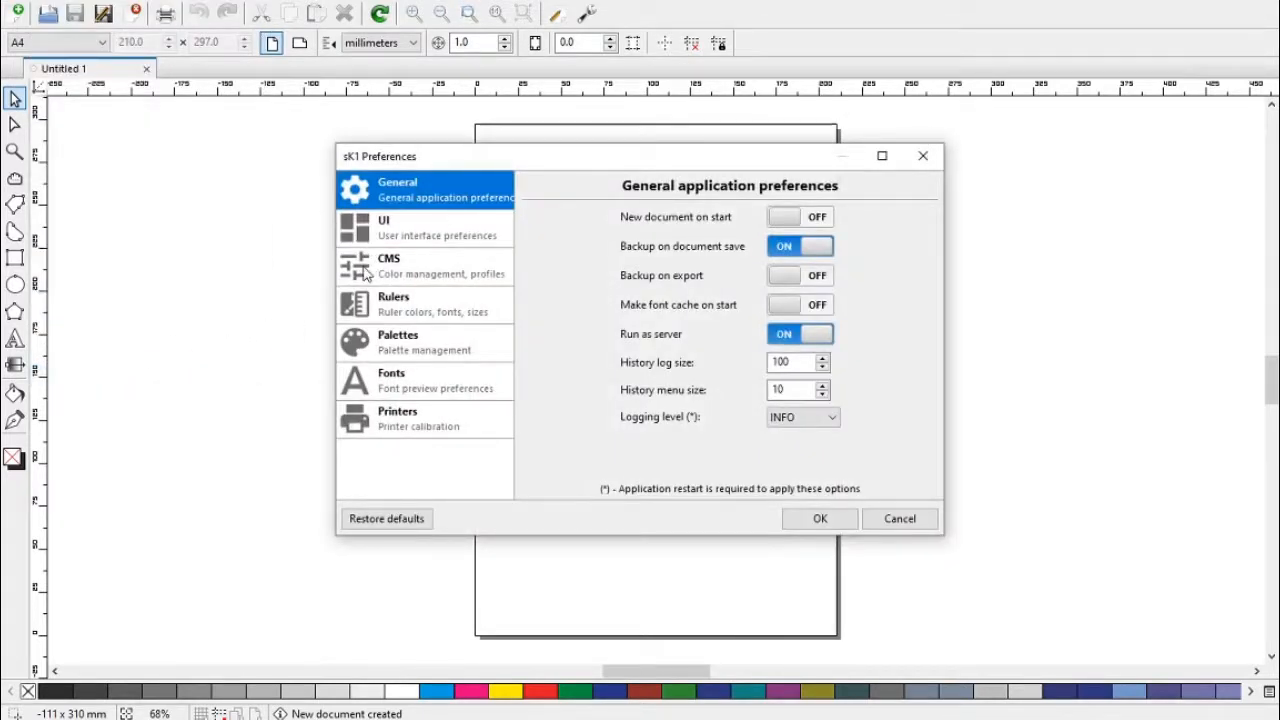
pyautogui.click(390, 265)
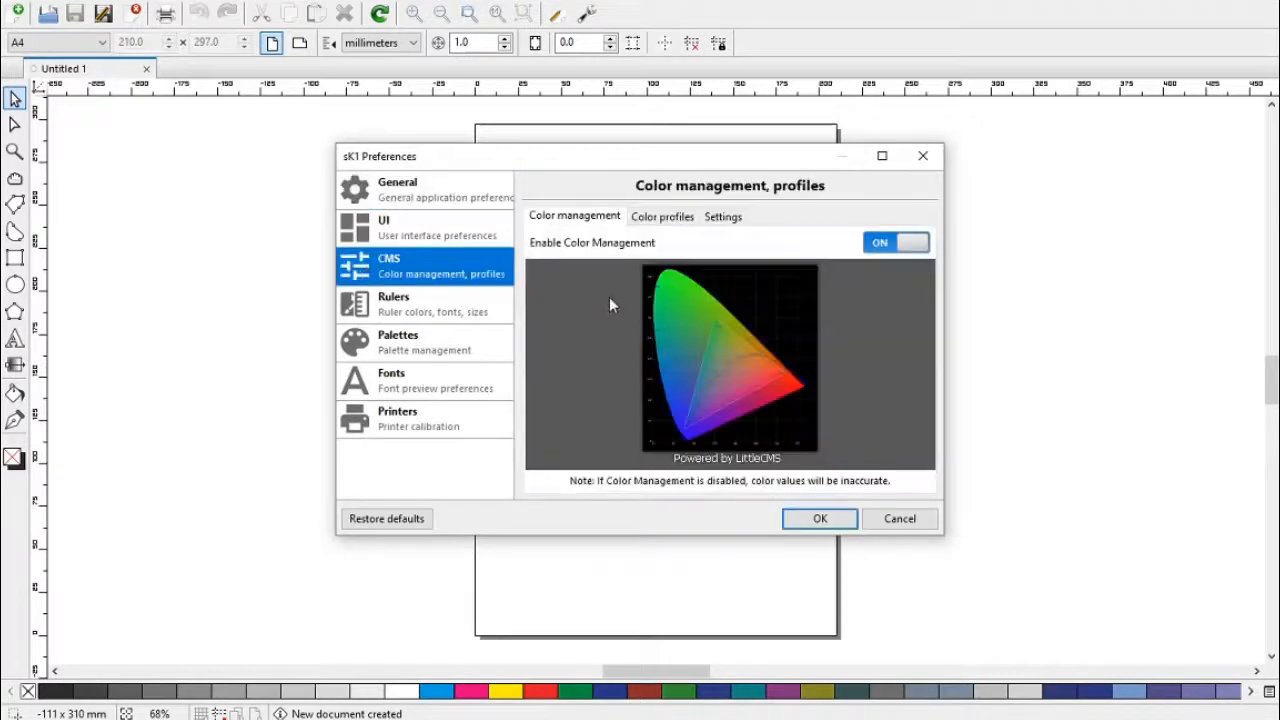
pyautogui.moveTo(625, 367)
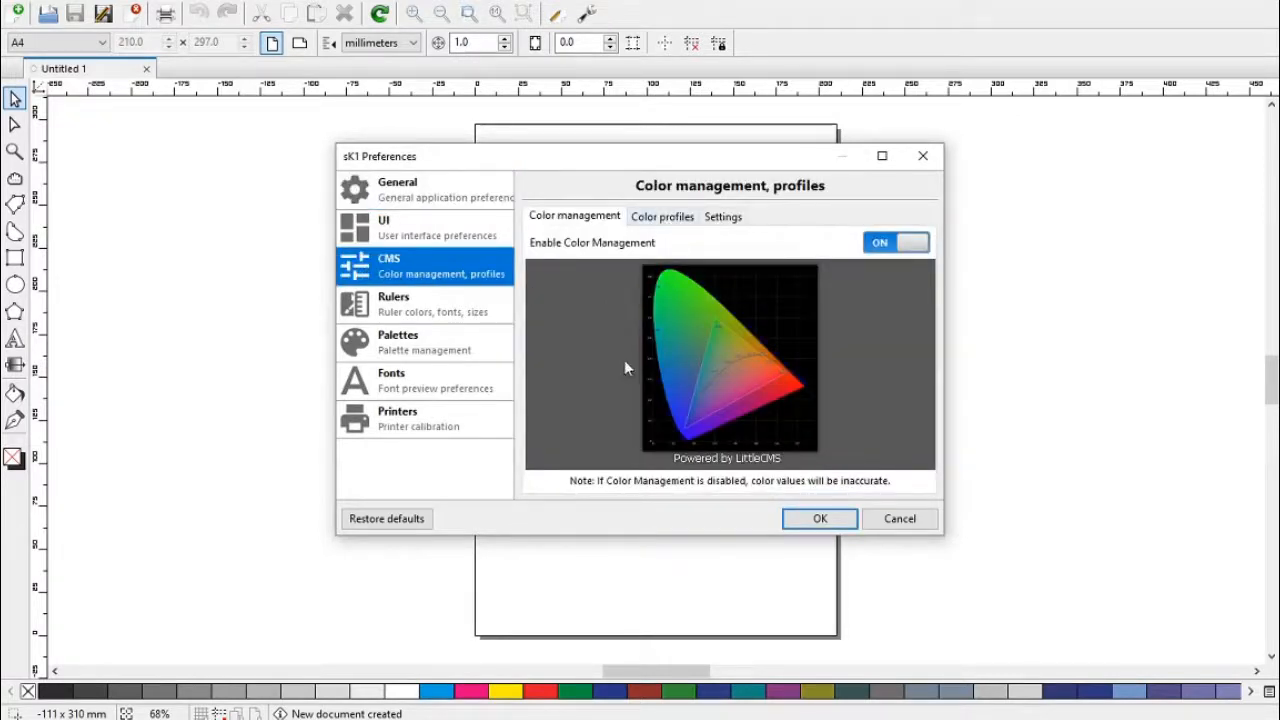
pyautogui.moveTo(568, 248)
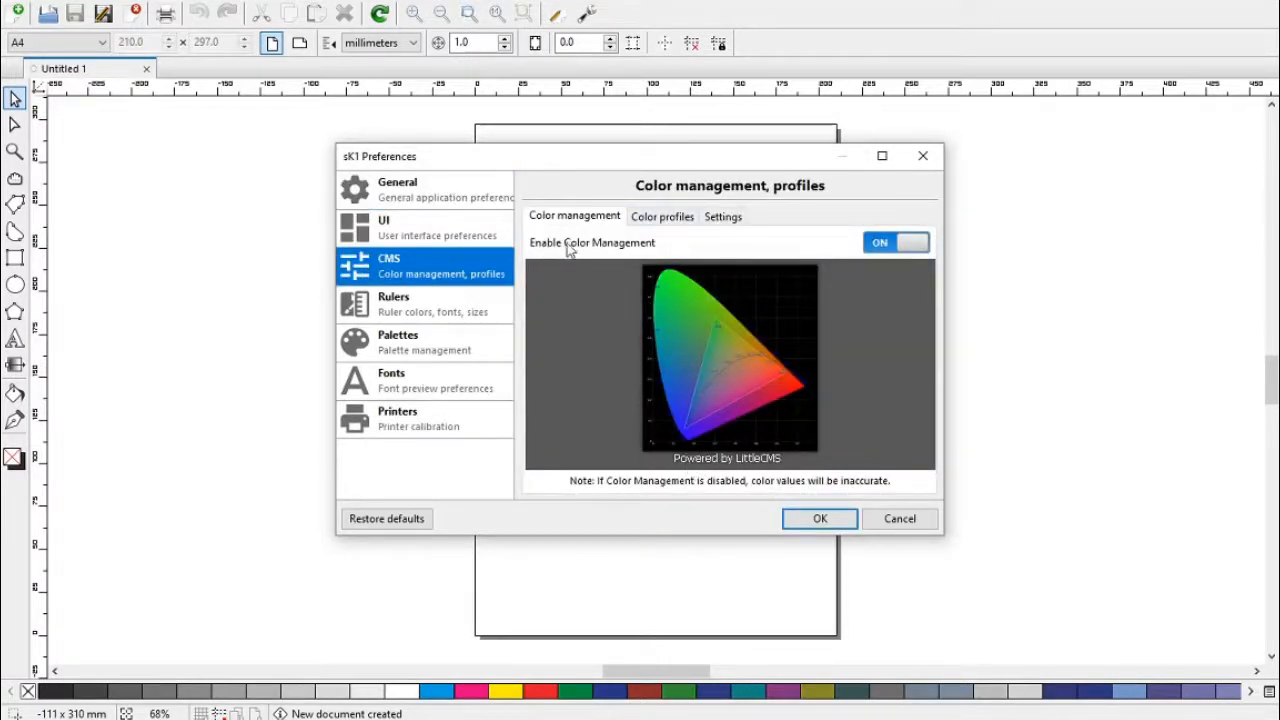
pyautogui.moveTo(750, 440)
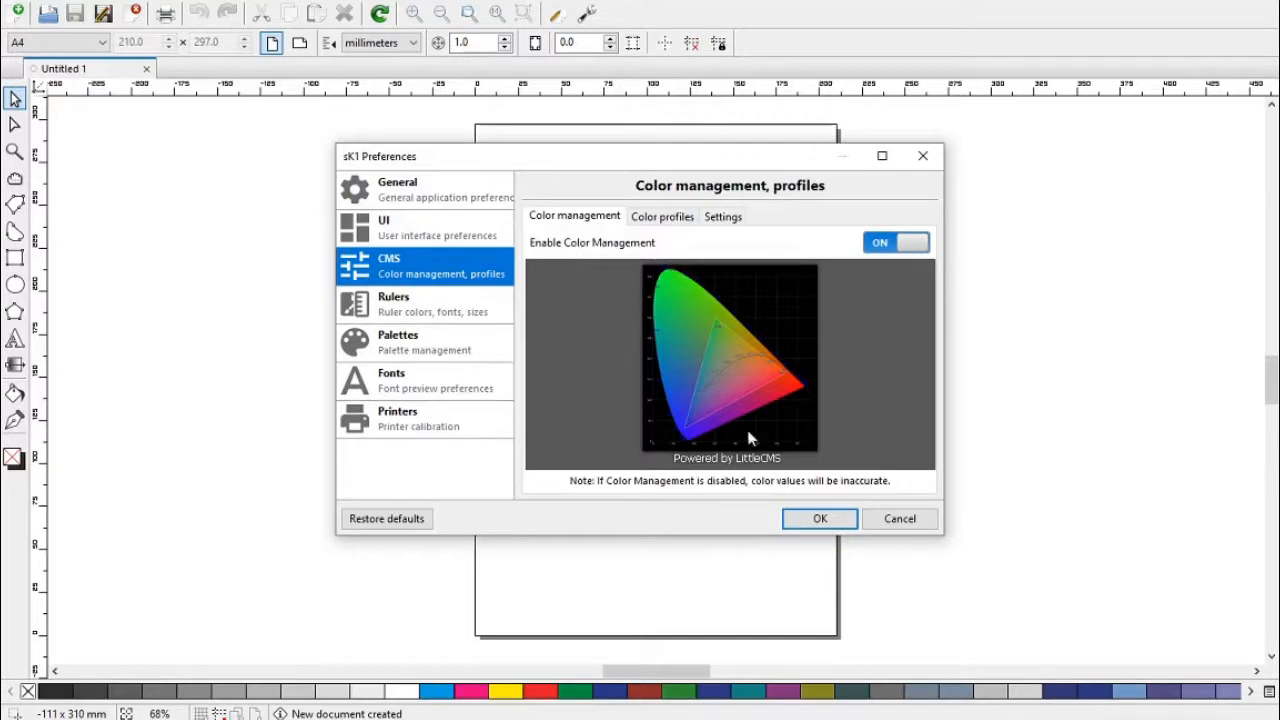
pyautogui.click(662, 216)
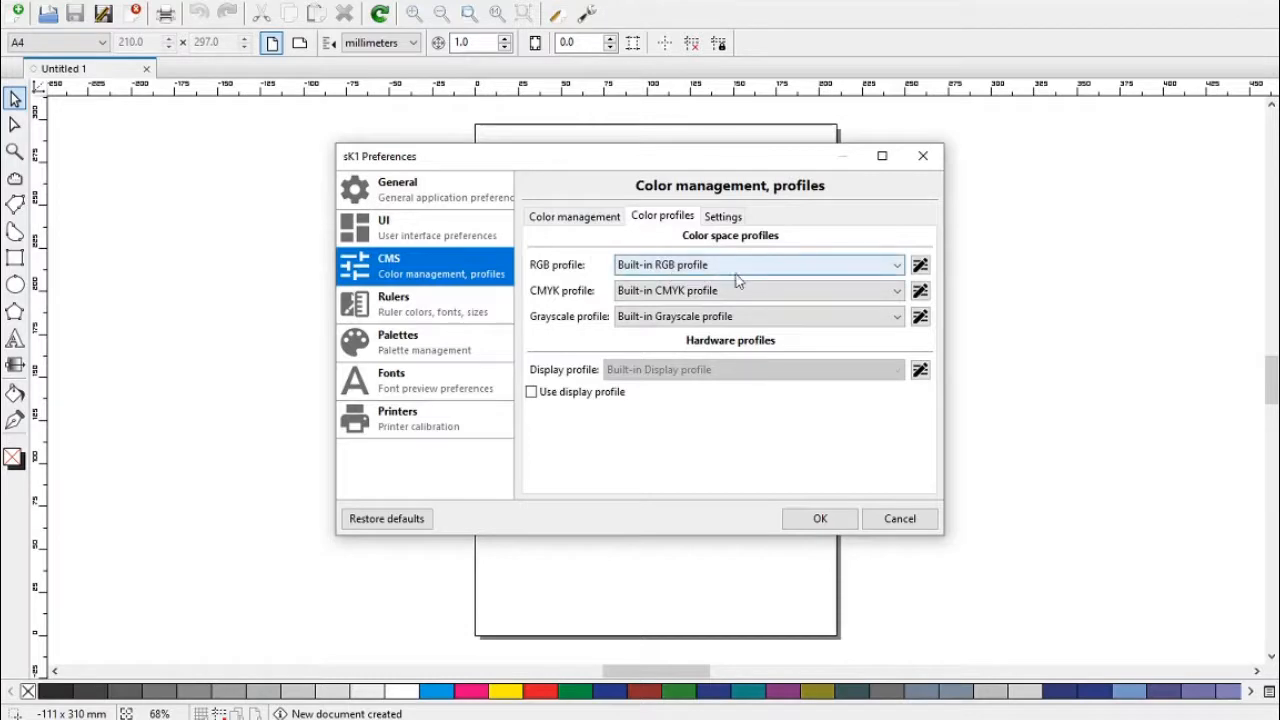
pyautogui.moveTo(650, 290)
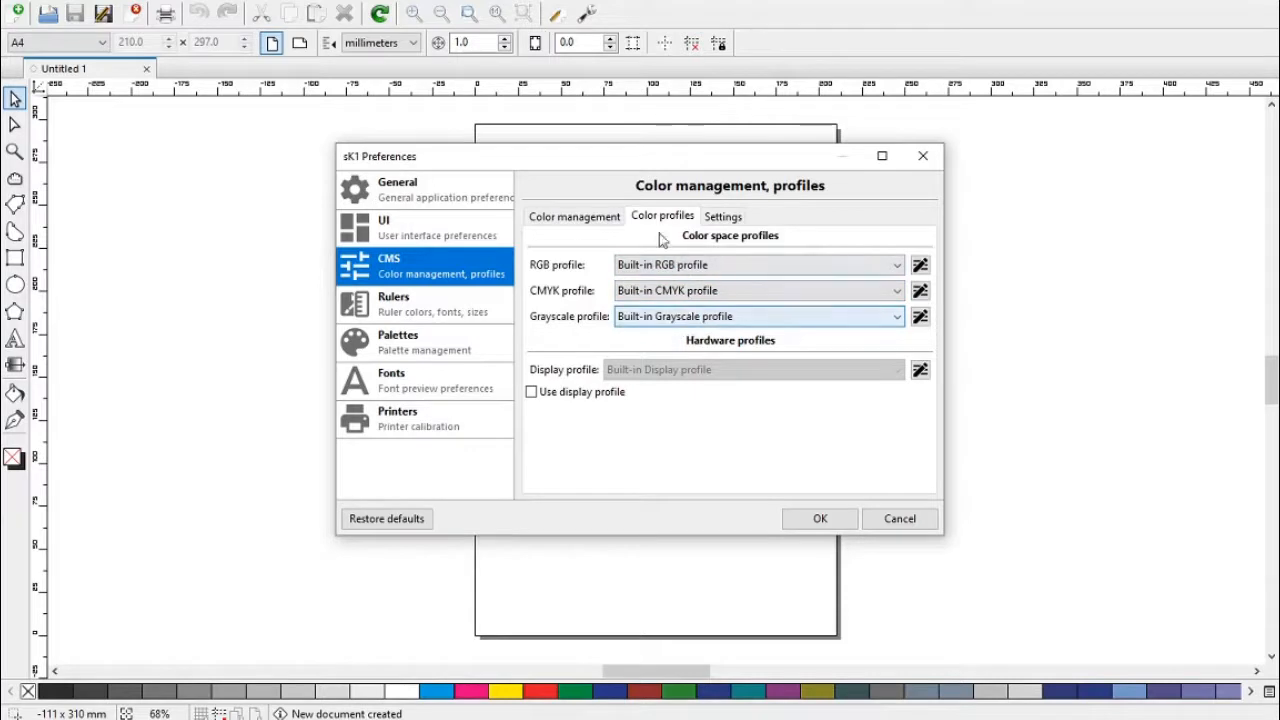
pyautogui.click(722, 216)
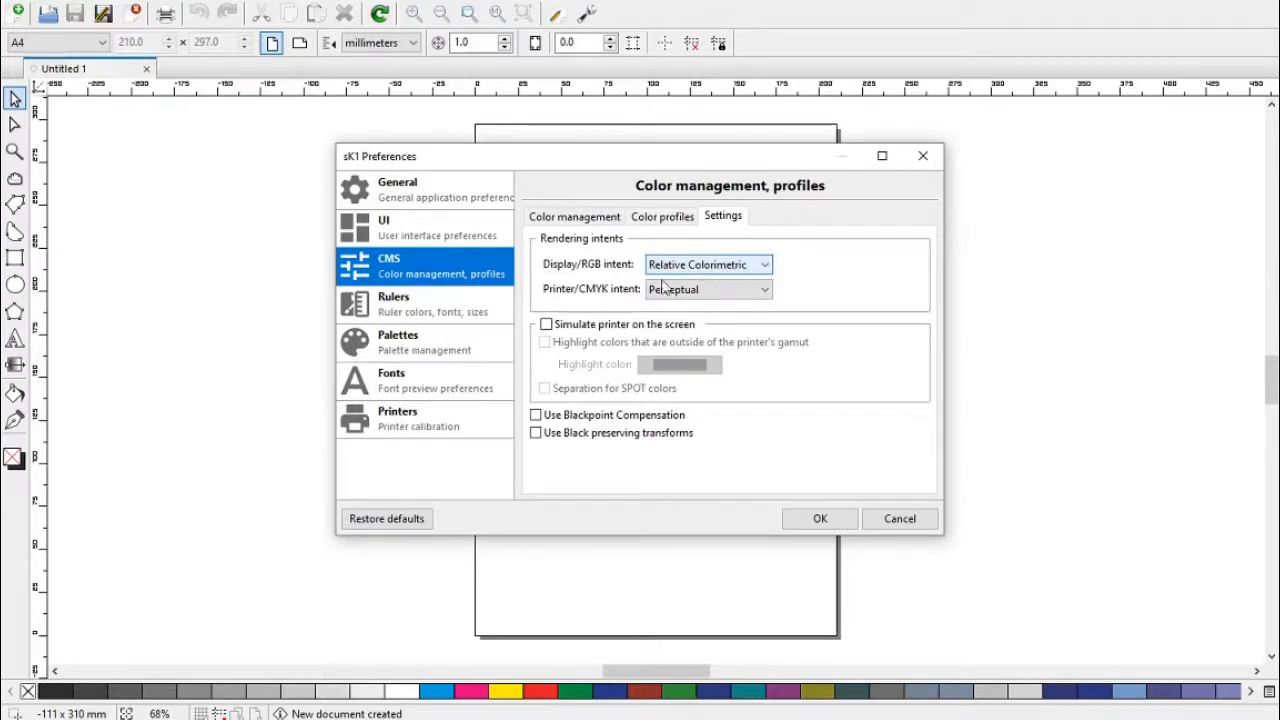
pyautogui.click(819, 518)
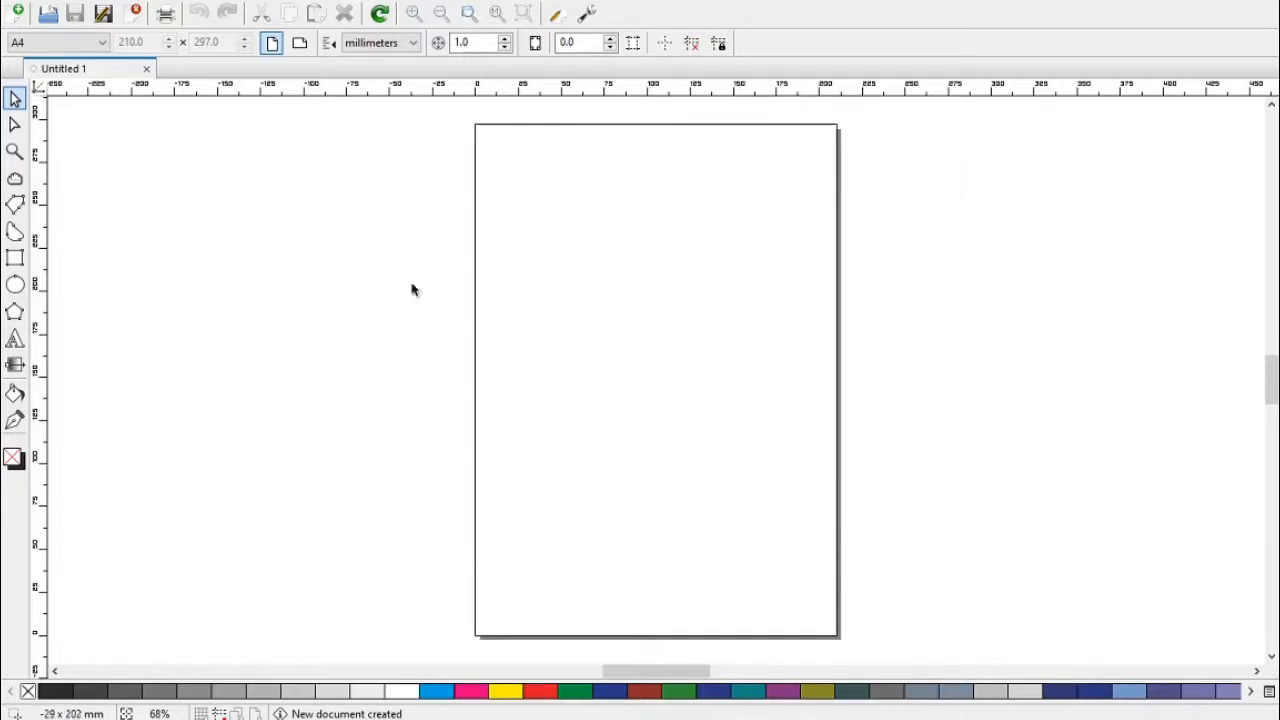
pyautogui.moveTo(572, 240); pyautogui.dragTo(648, 312)
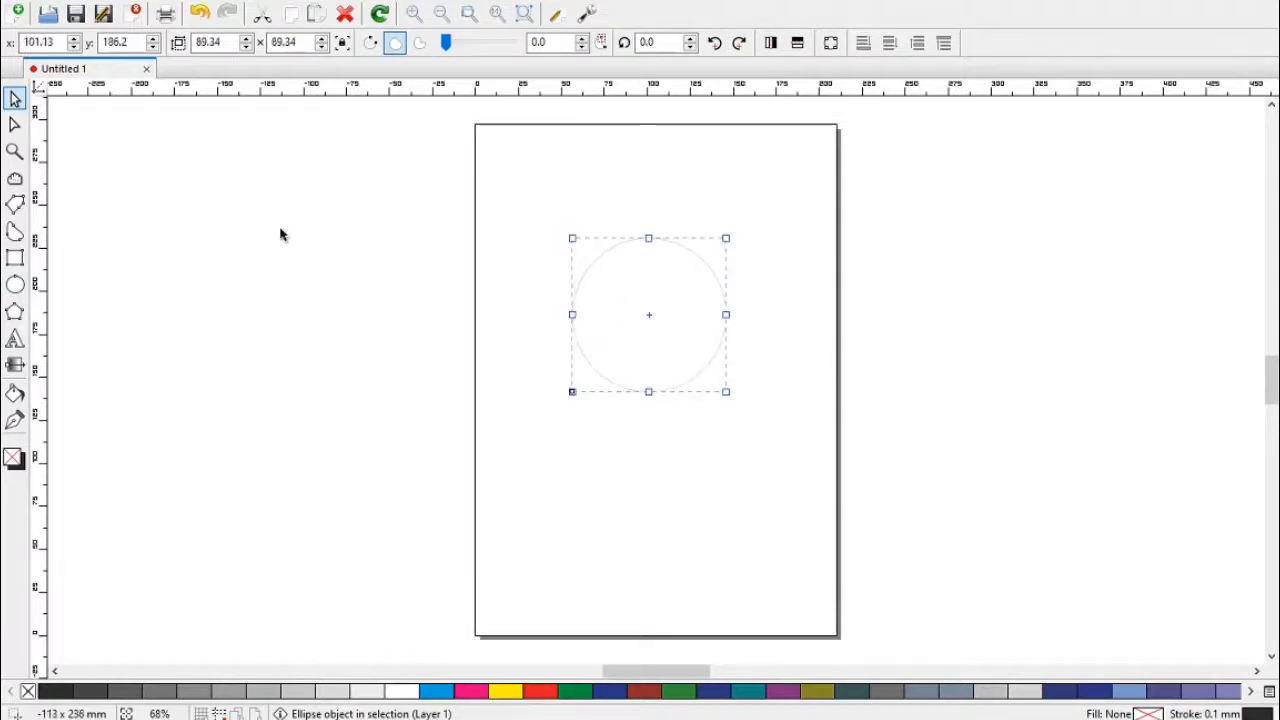
pyautogui.rightClick(640, 315)
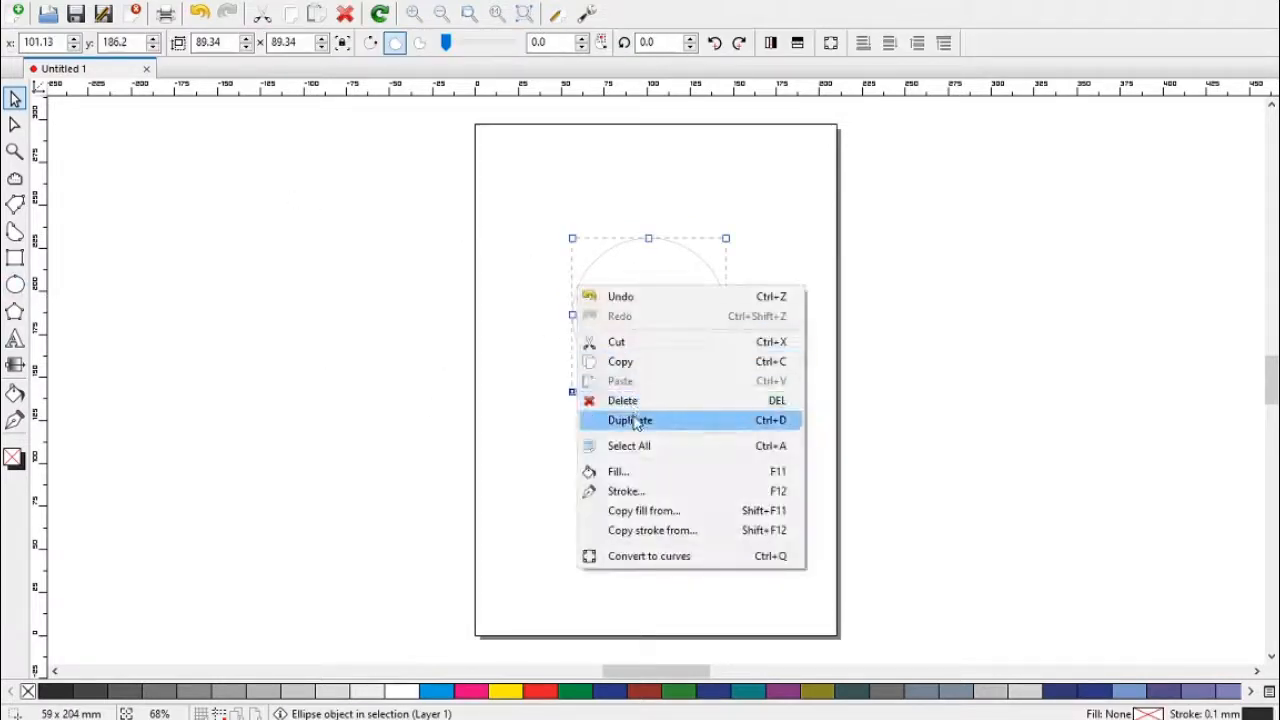
pyautogui.click(630, 420)
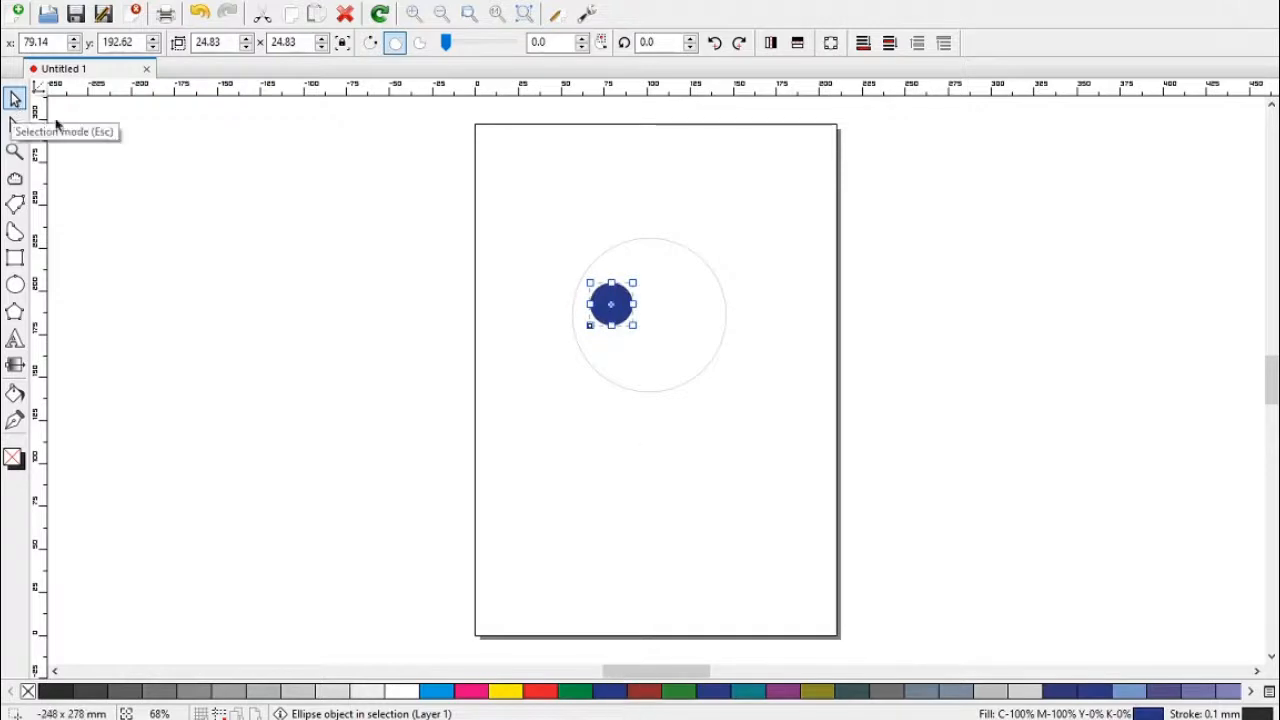
pyautogui.moveTo(610, 304); pyautogui.dragTo(627, 272)
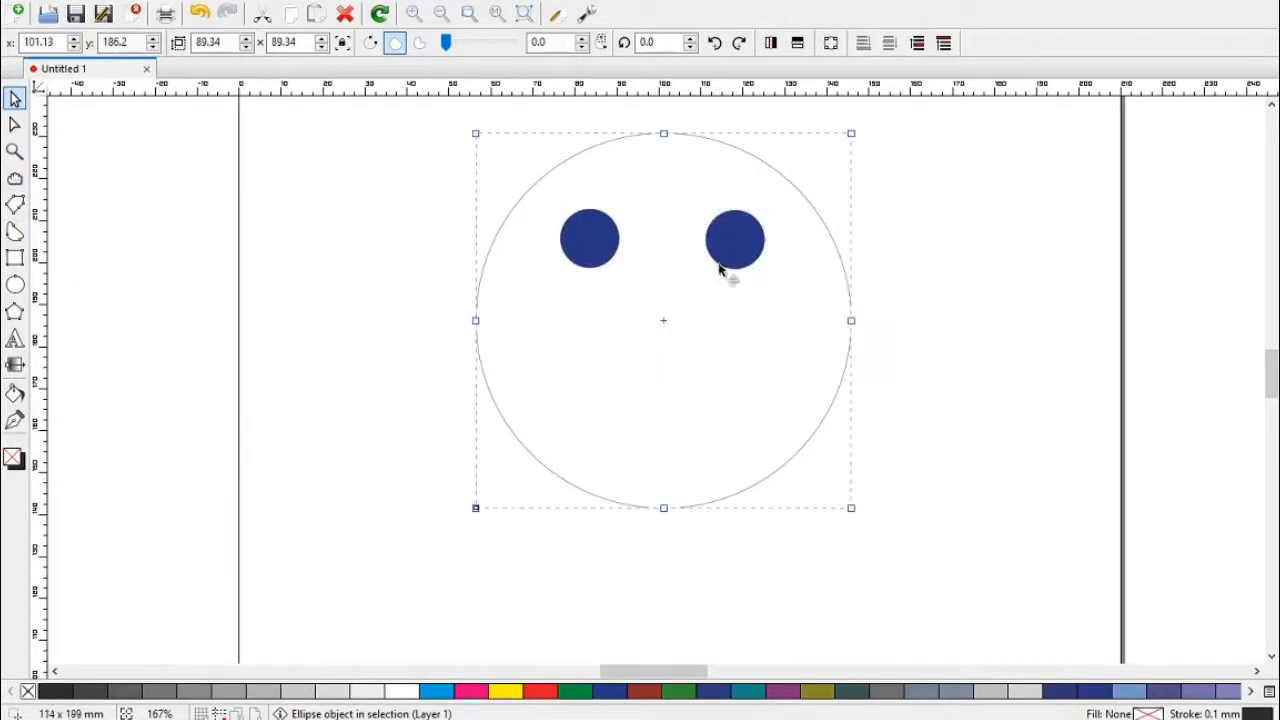
pyautogui.moveTo(607, 358); pyautogui.dragTo(760, 408)
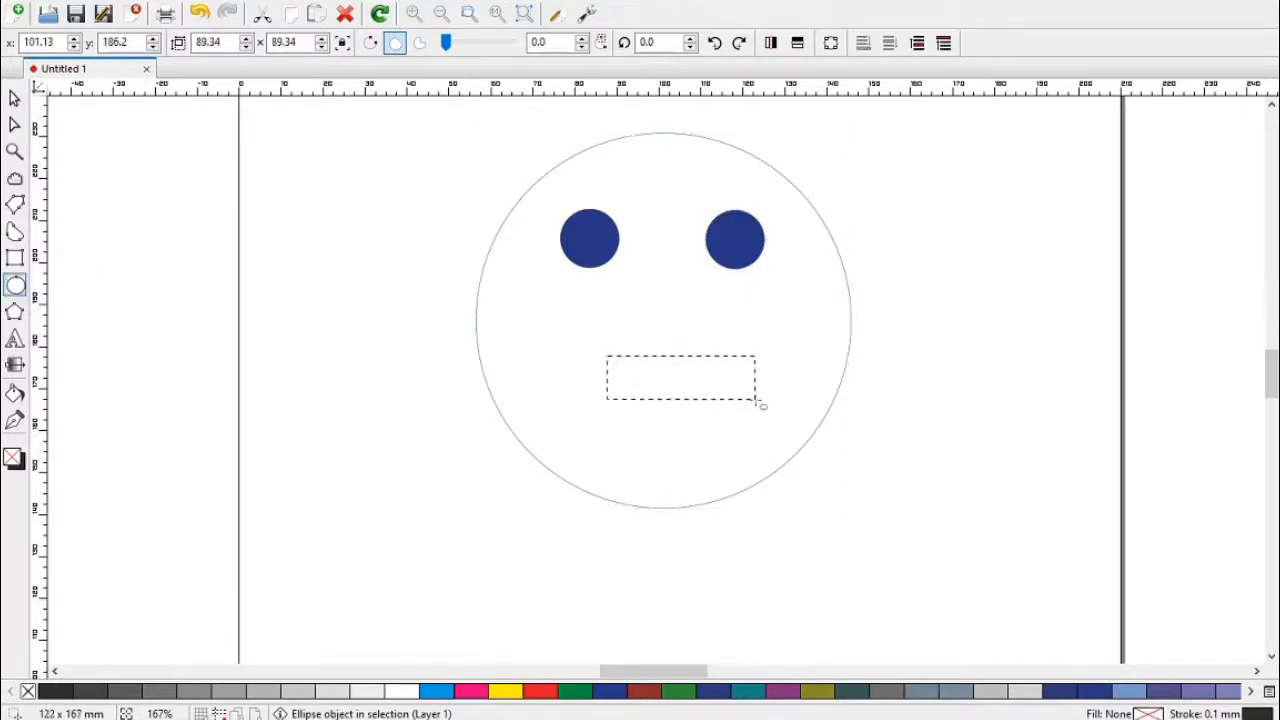
pyautogui.moveTo(608, 357); pyautogui.dragTo(750, 407)
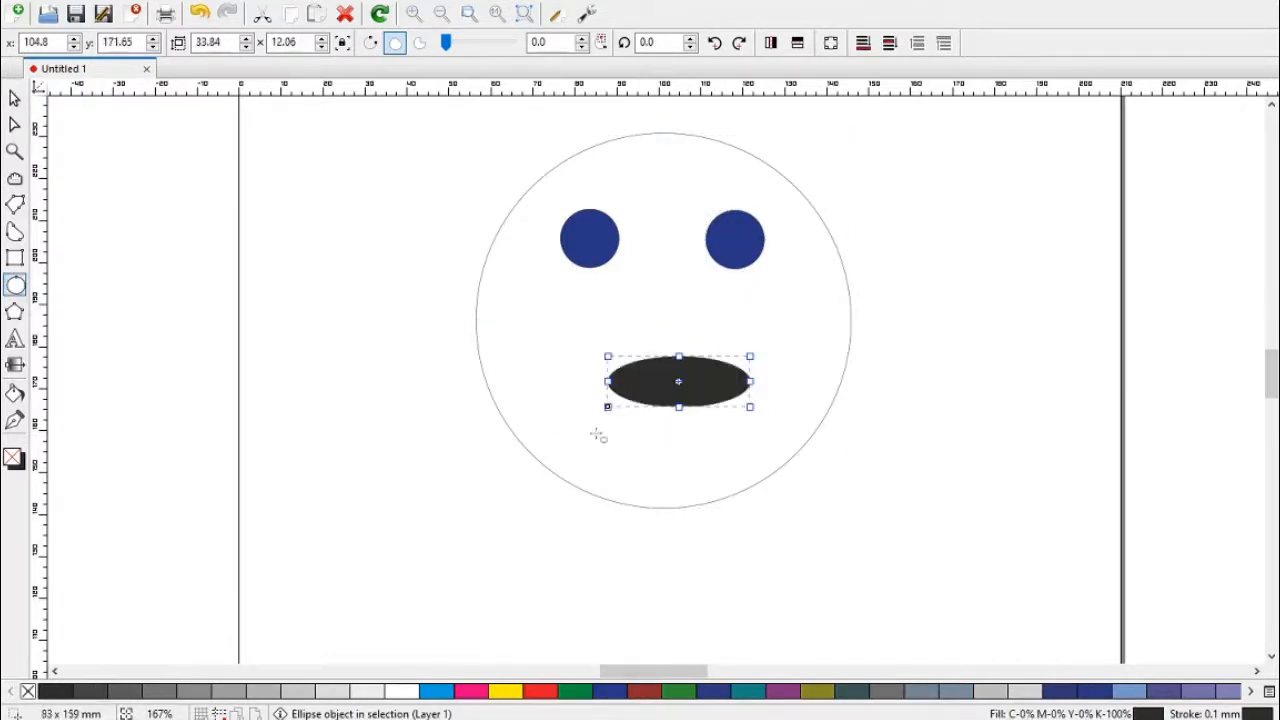
pyautogui.click(590, 238)
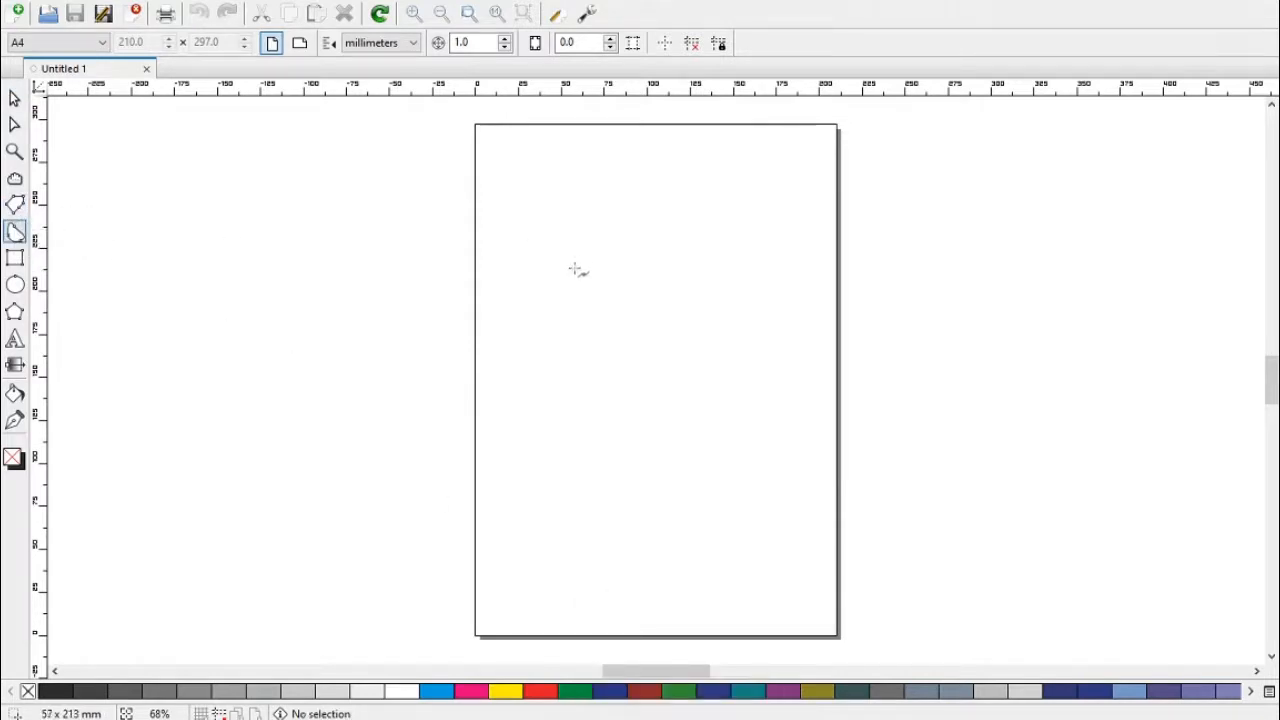
# Draw a closed Bezier curve in the upper page and a small ellipse circle below it
pyautogui.moveTo(574, 269); pyautogui.dragTo(618, 360)
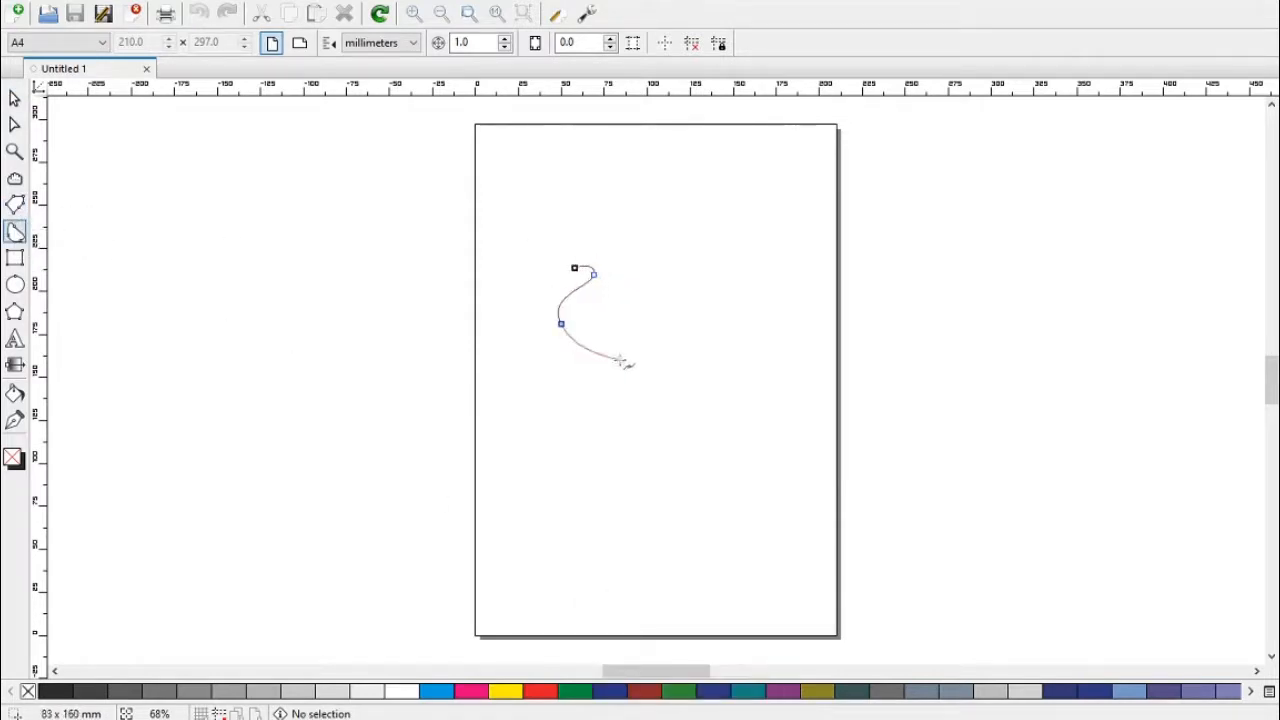
pyautogui.click(543, 220)
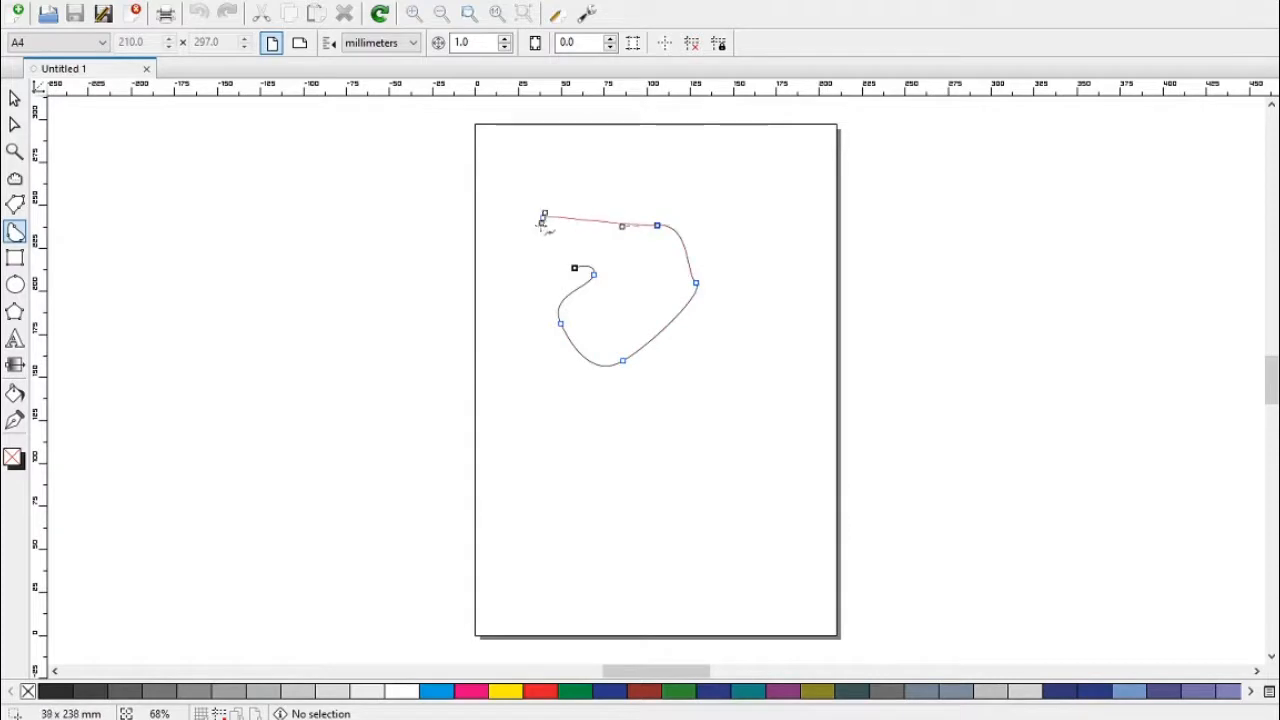
pyautogui.click(15, 98)
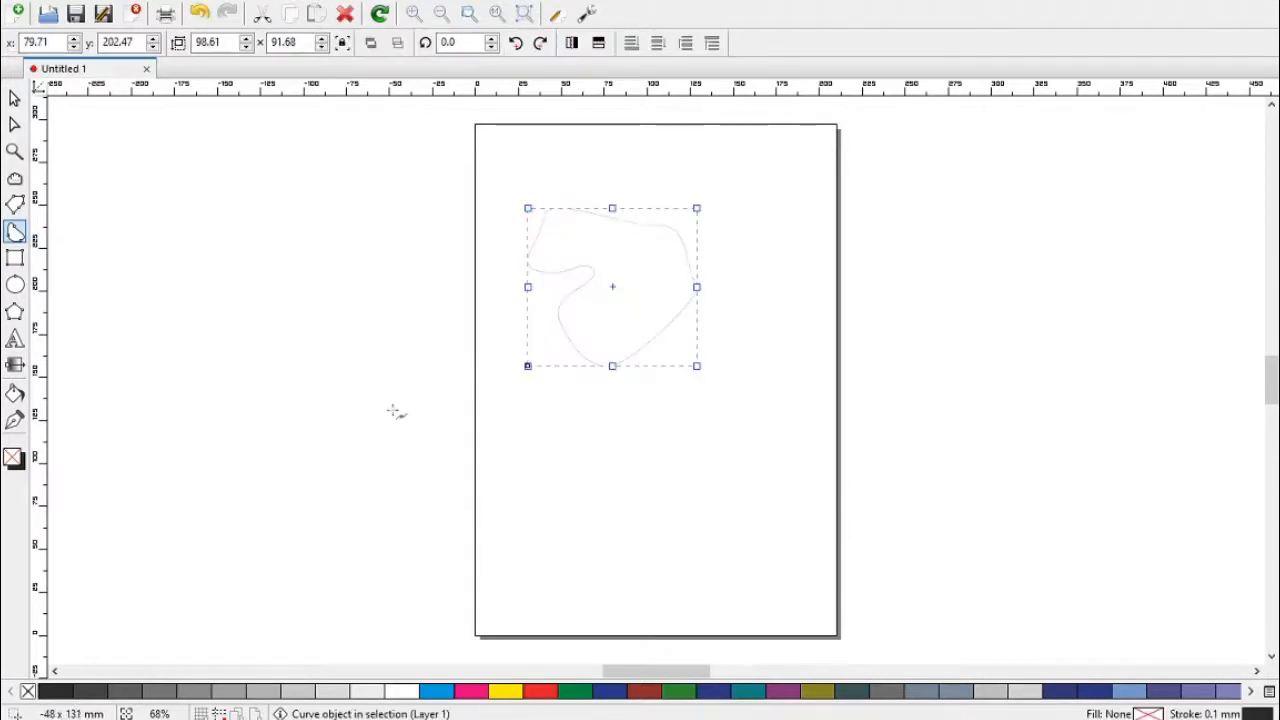
pyautogui.moveTo(15, 205)
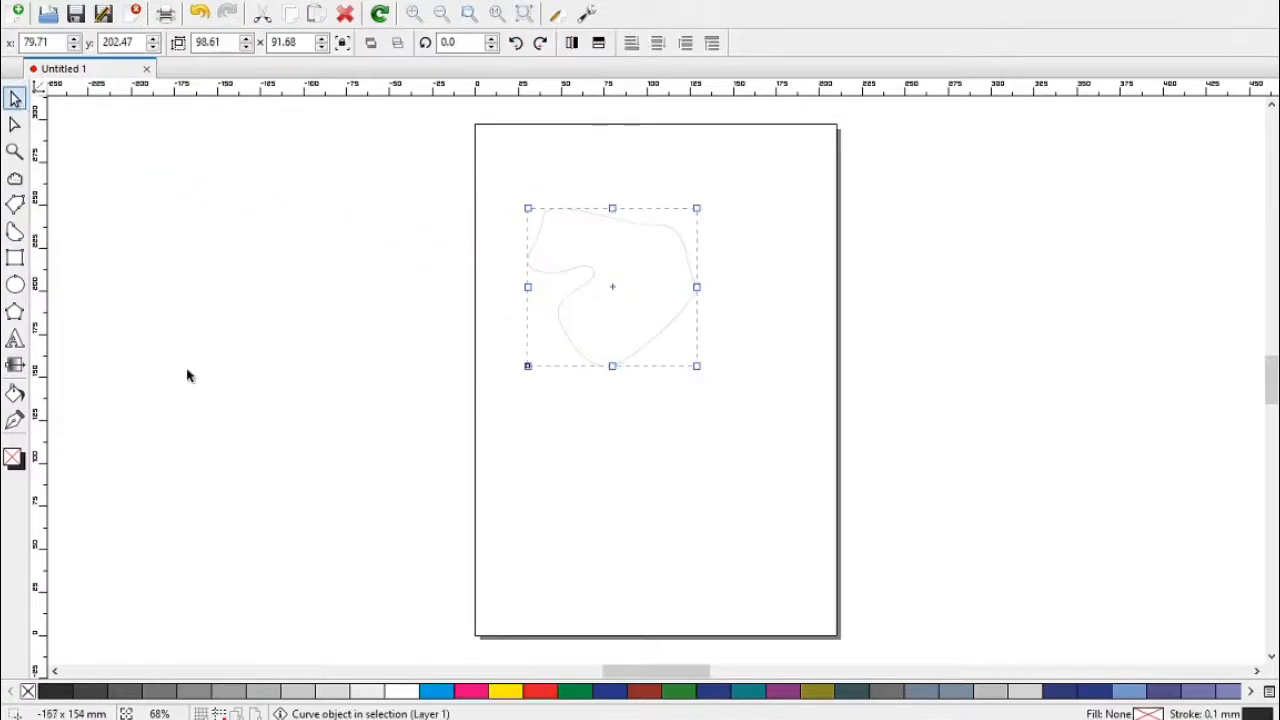
pyautogui.moveTo(560, 434); pyautogui.dragTo(648, 522)
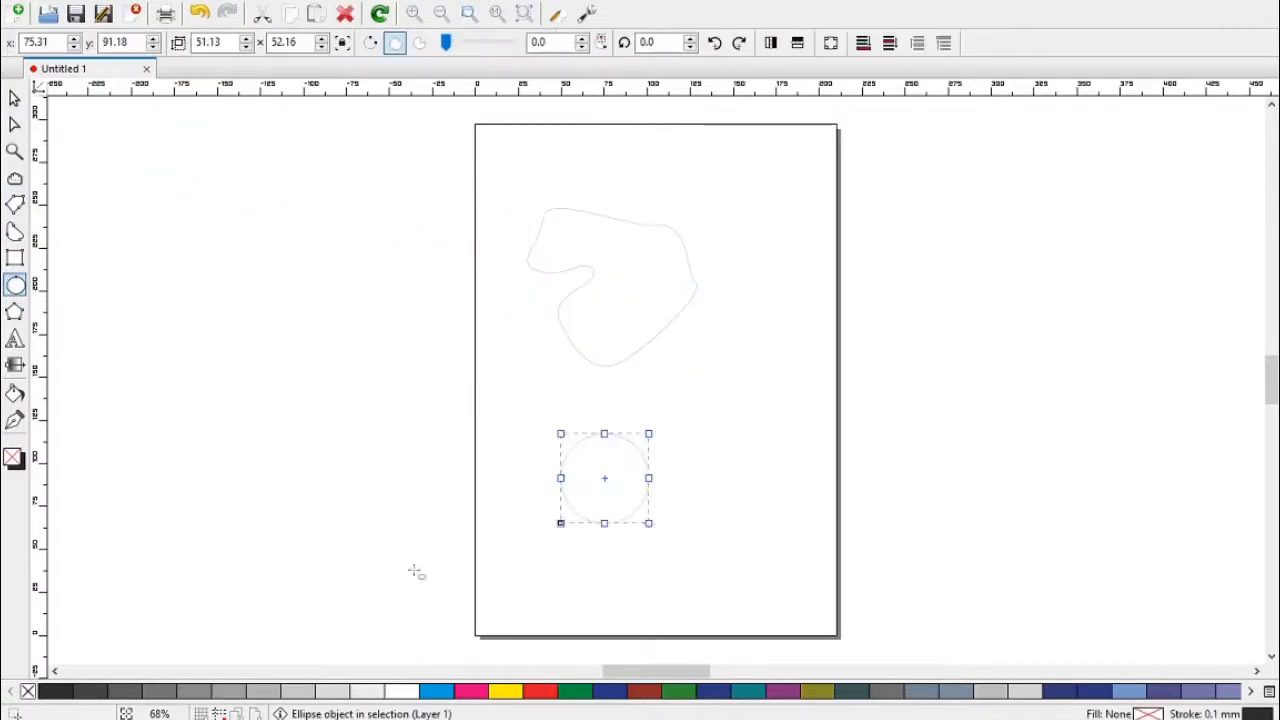